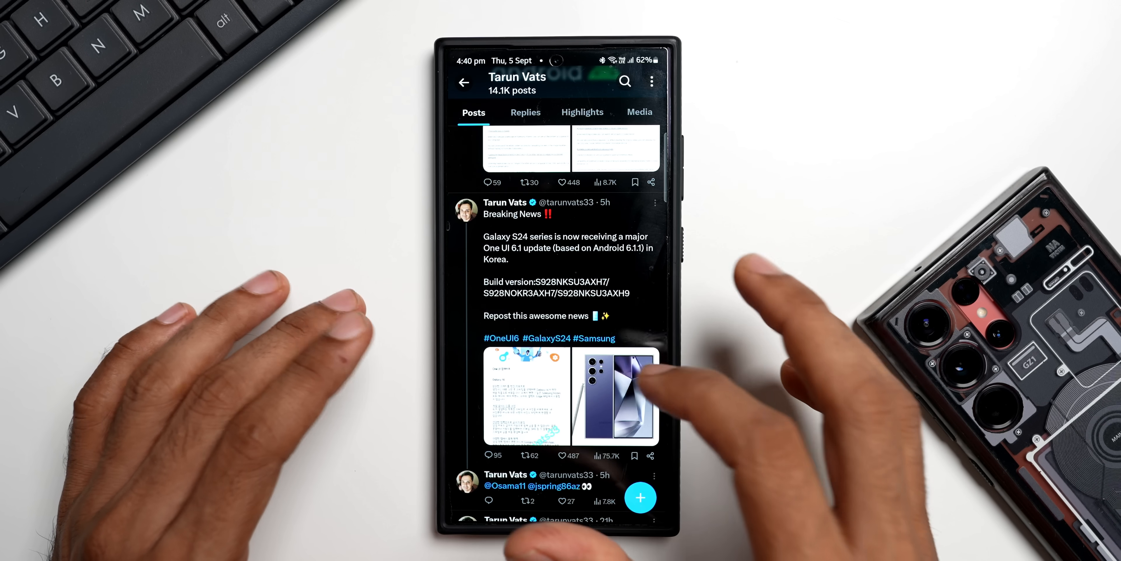
# Step: View the Korean update screenshot, then return to the feed and open the changelog post's images
pyautogui.click(560, 181)
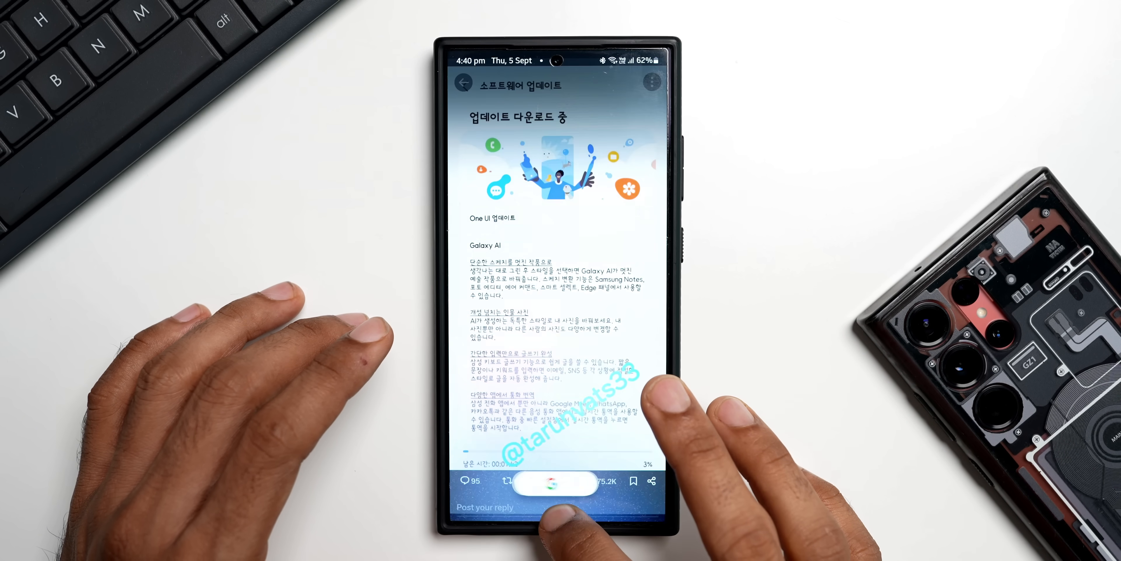
pyautogui.click(554, 483)
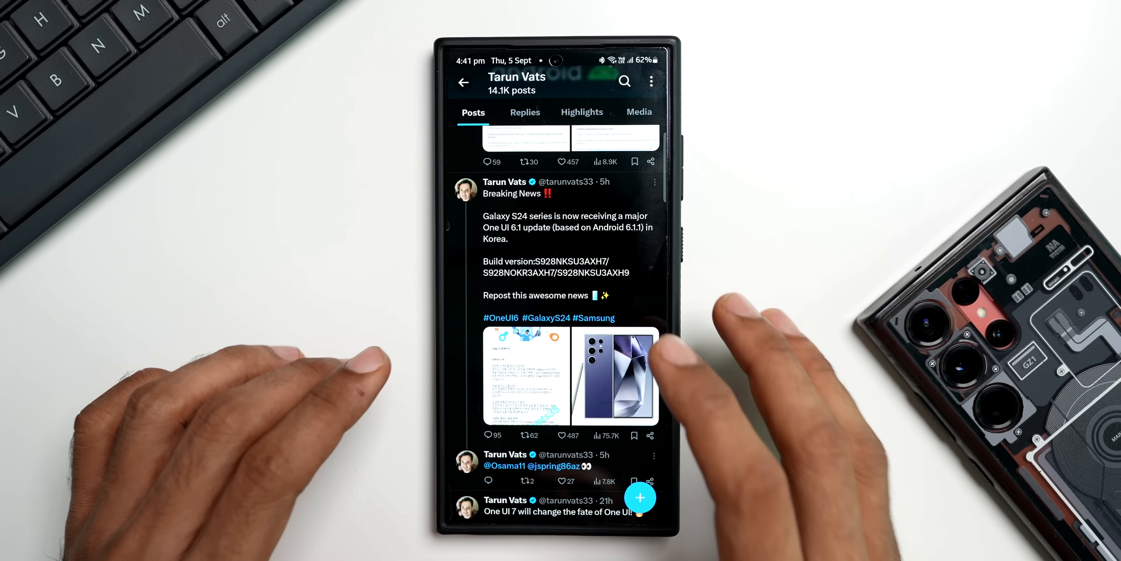
pyautogui.scroll(-3)
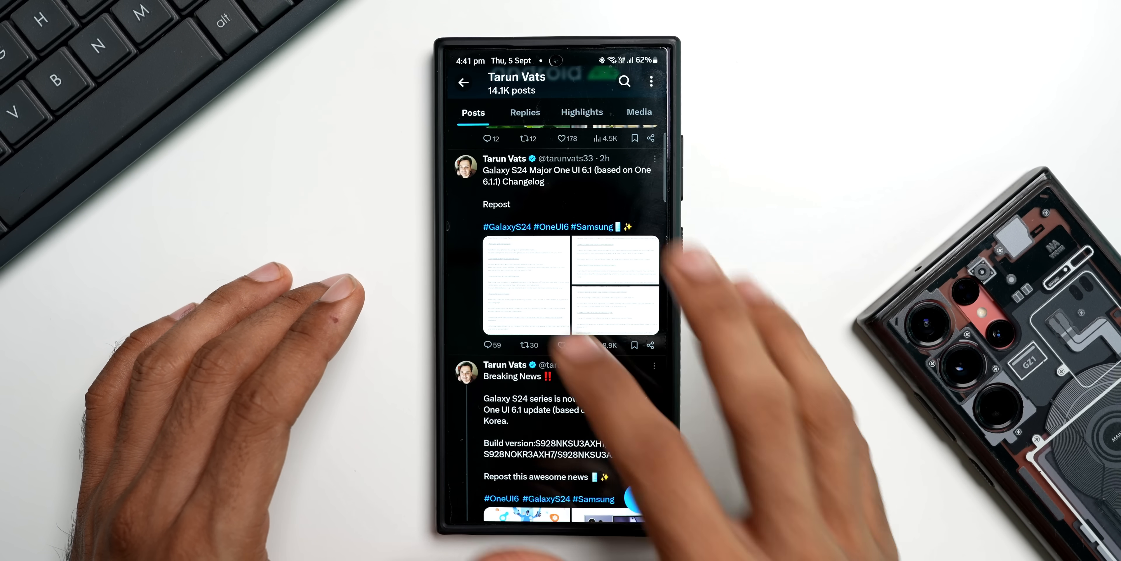
pyautogui.click(528, 286)
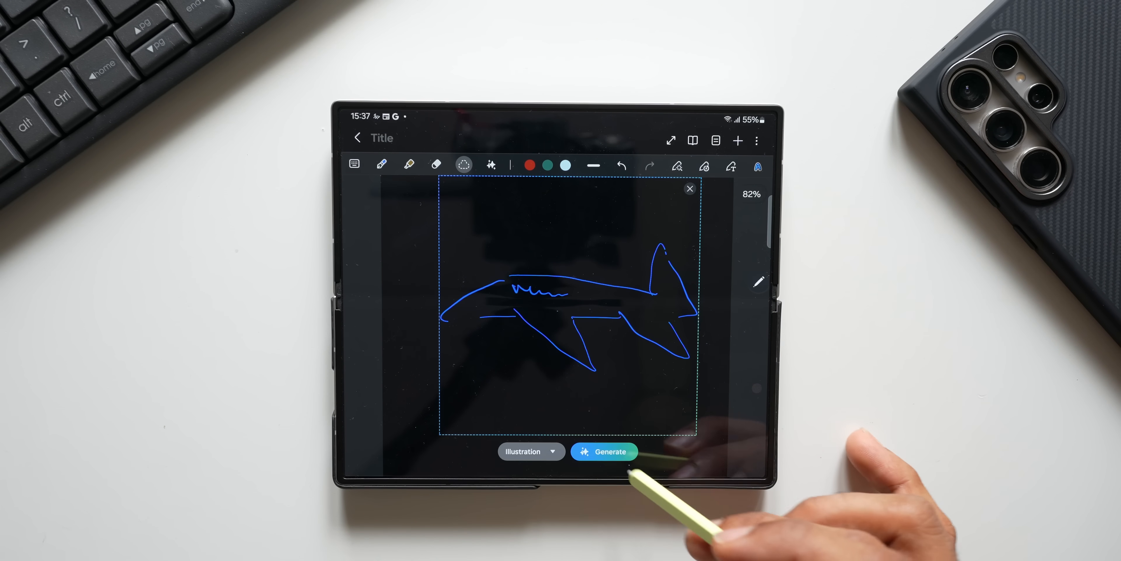
# Step: Generate artwork from the shark sketch and choose an art style for the portrait
pyautogui.click(604, 451)
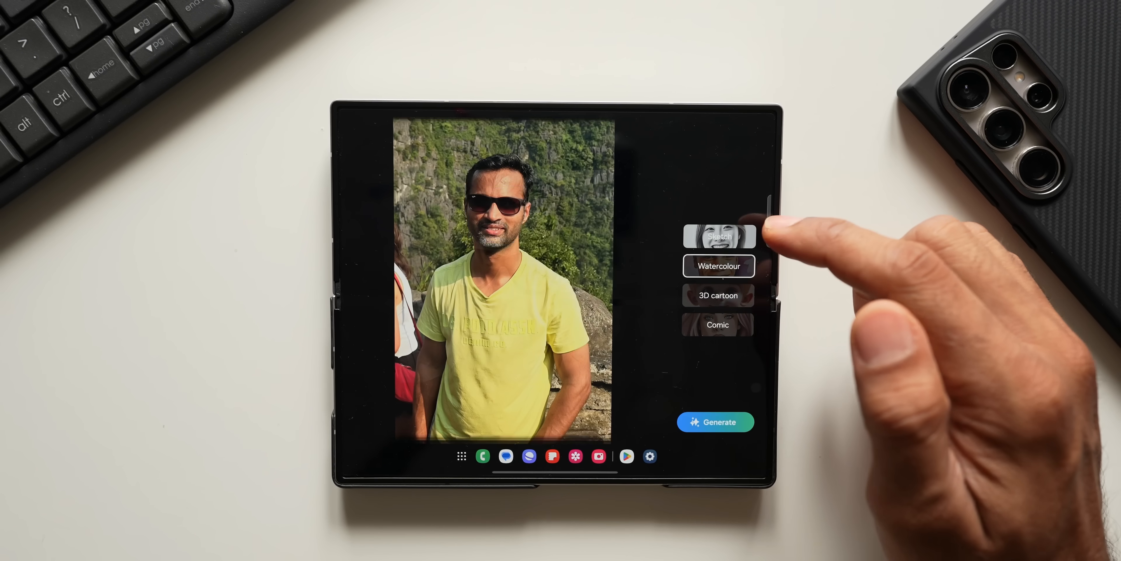
pyautogui.click(716, 421)
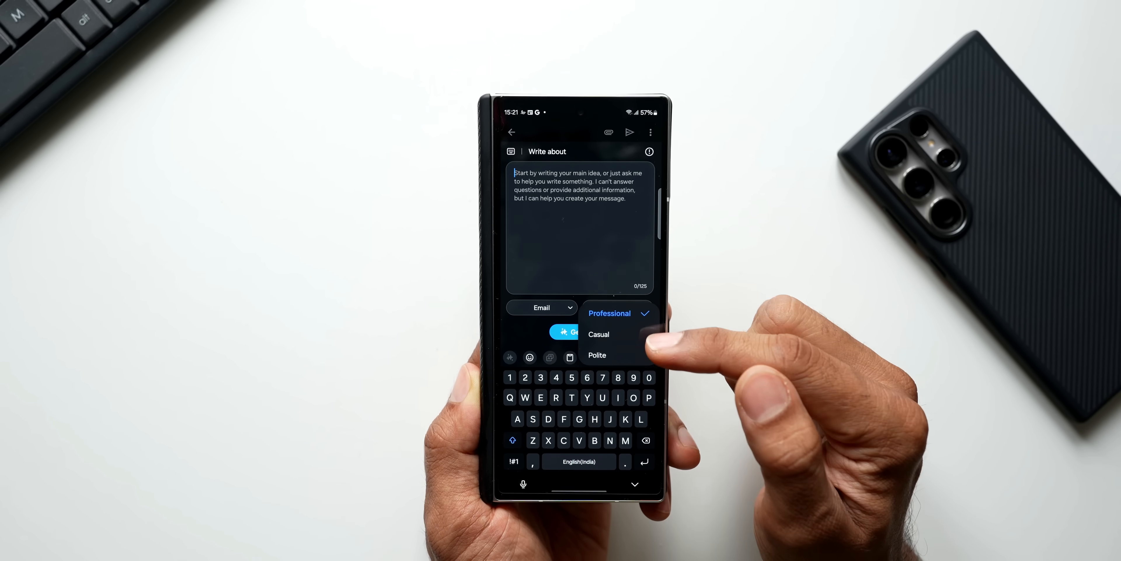
# Step: Generate a Professional-tone email from the prompt 'Z fold 6 is an amazing device'
pyautogui.click(617, 313)
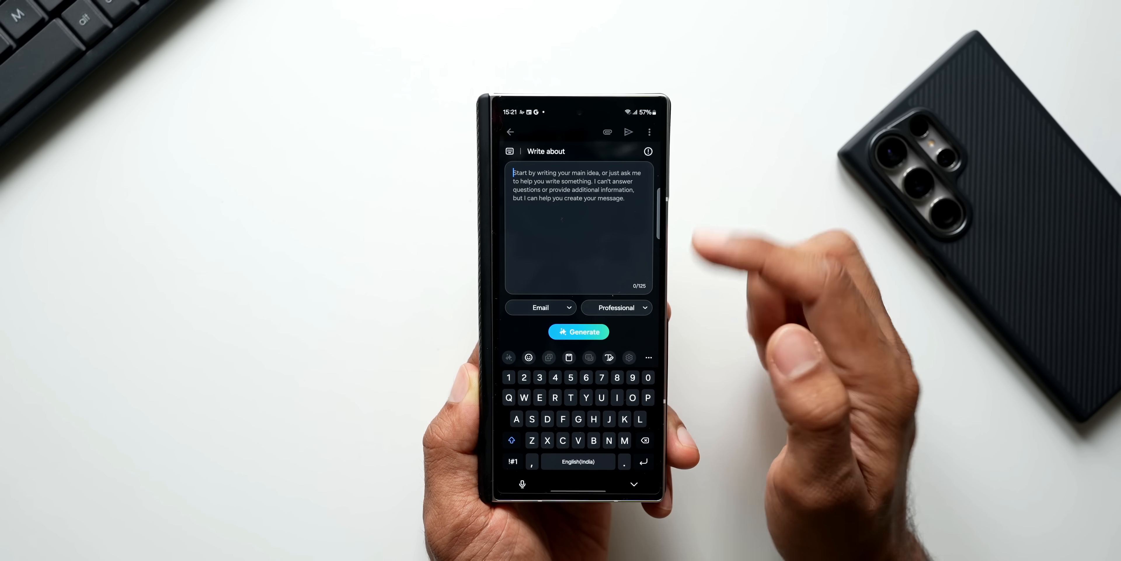
pyautogui.write('Z fold 6 is an amazing device')
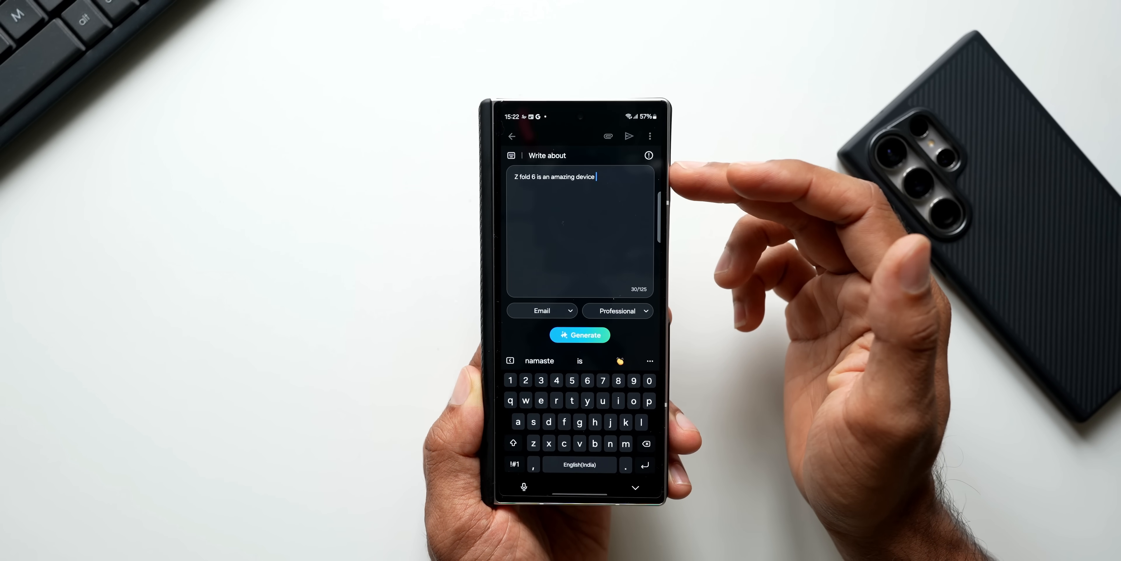
pyautogui.click(579, 334)
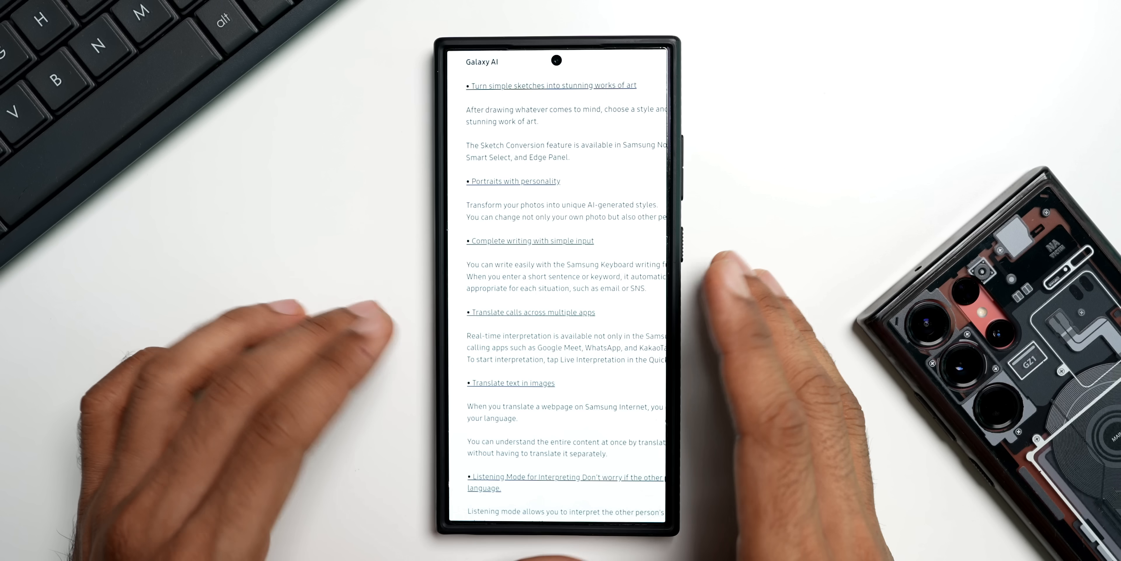
# Step: Scroll the changelog image through the Galaxy AI voice-recording and PDF translation items
pyautogui.scroll(3)
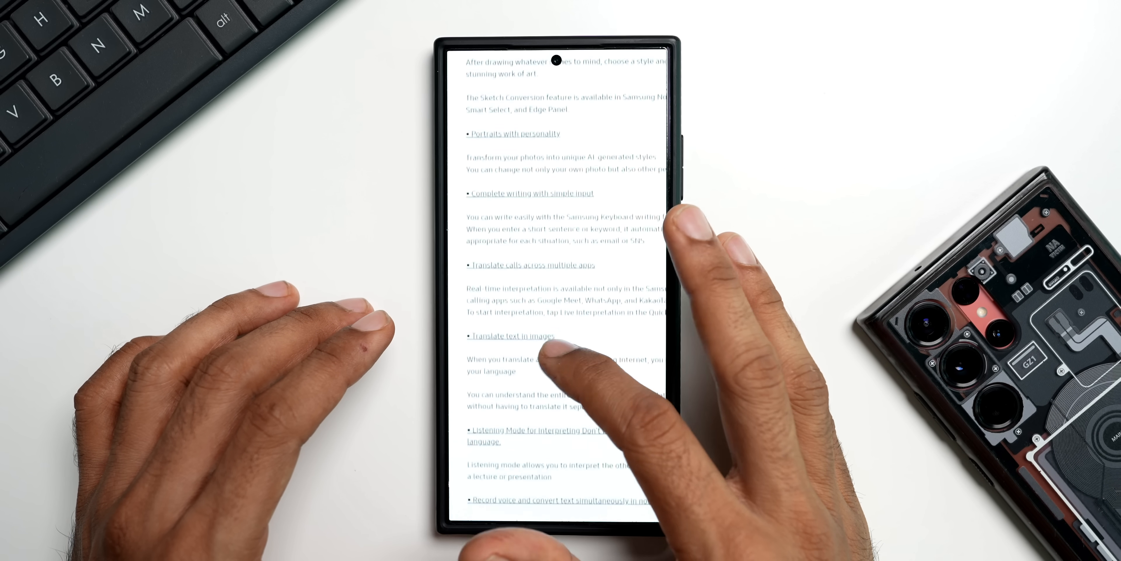
pyautogui.scroll(3)
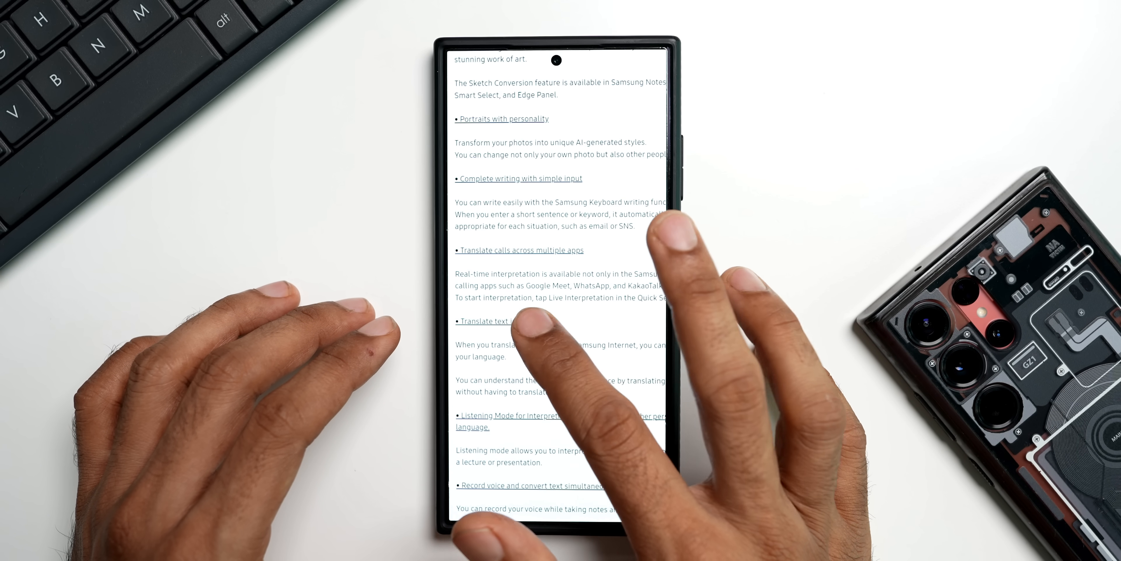
pyautogui.scroll(3)
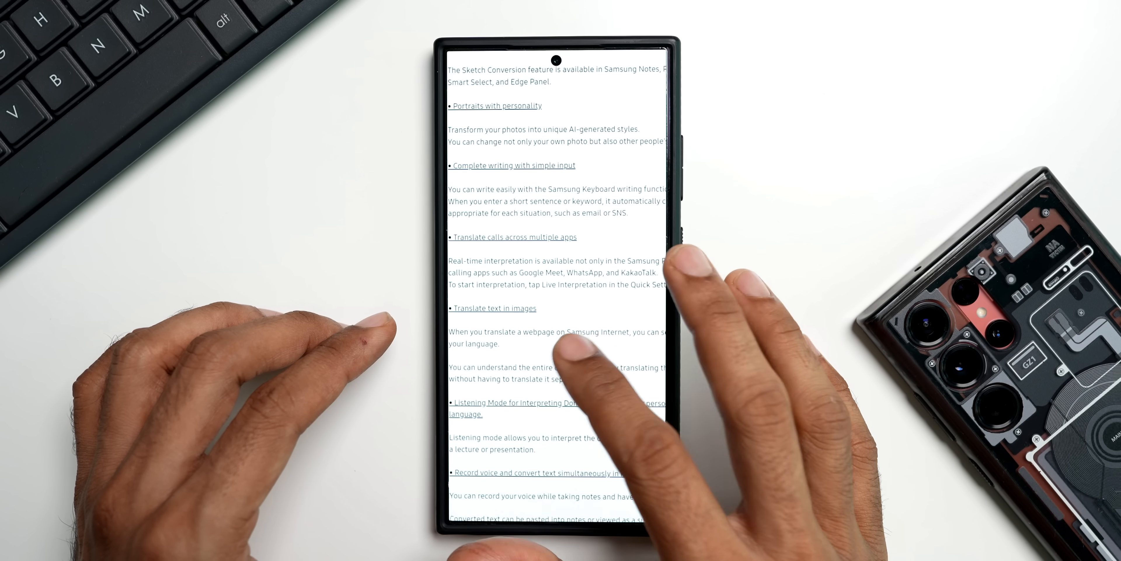
pyautogui.scroll(3)
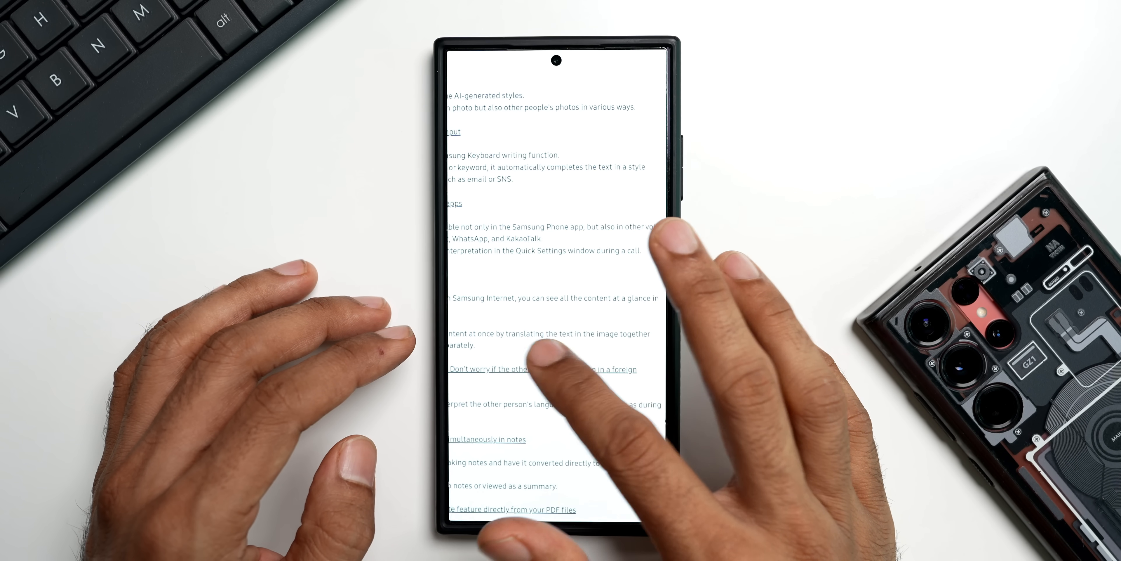
pyautogui.scroll(3)
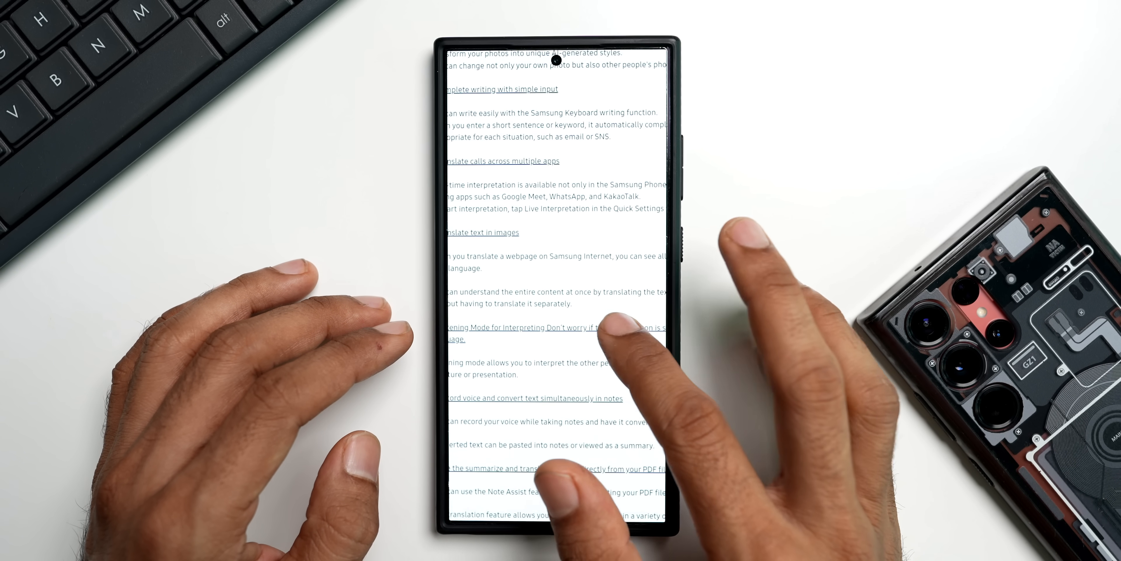
pyautogui.scroll(3)
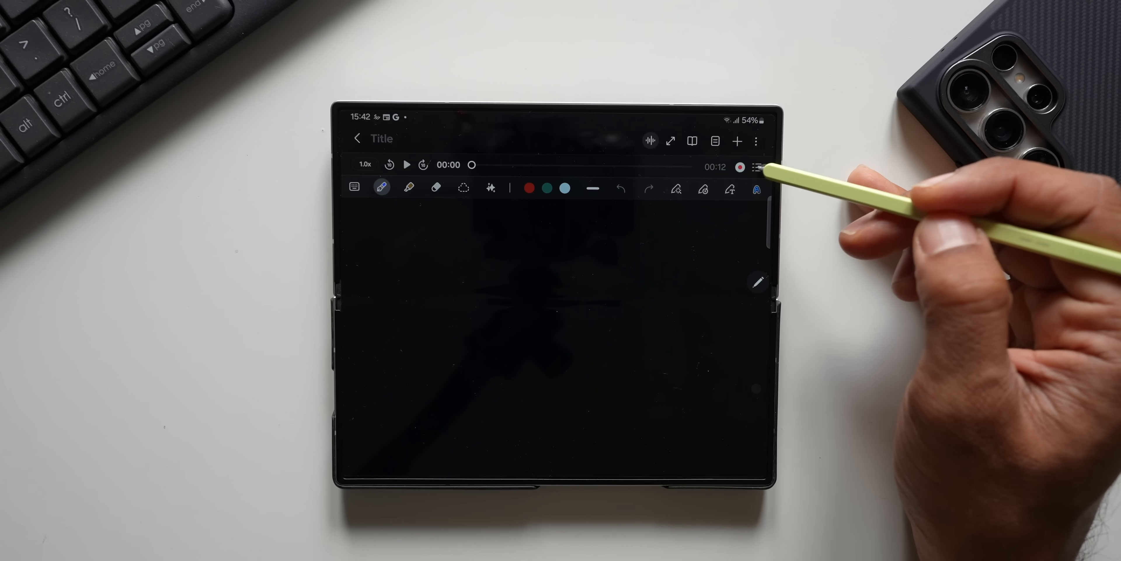
# Step: Transcribe recording Voice 001 in English (India) from its transcript panel
pyautogui.click(757, 166)
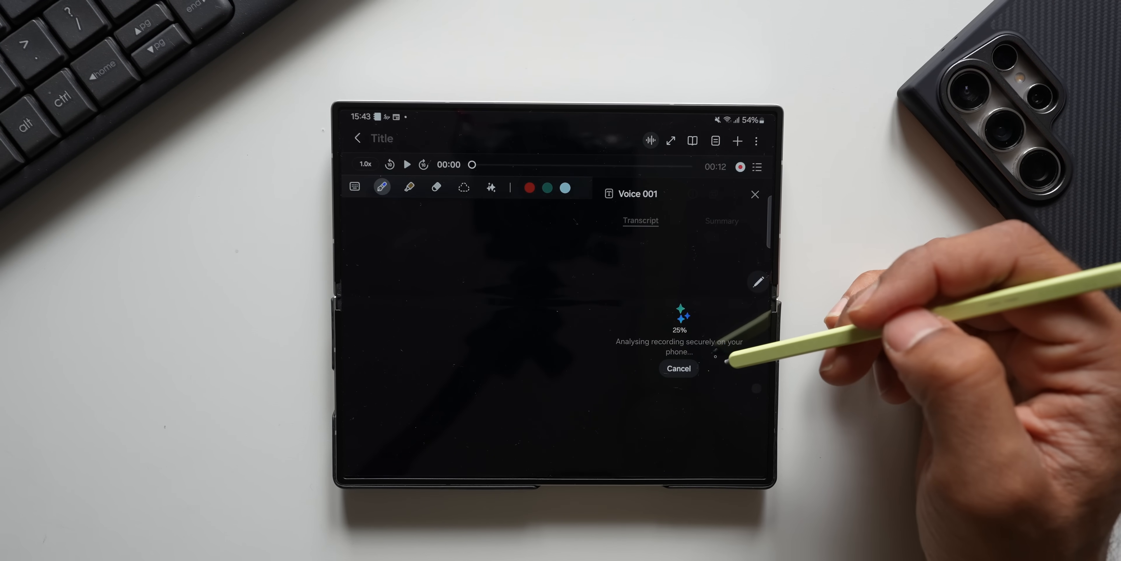
pyautogui.click(678, 368)
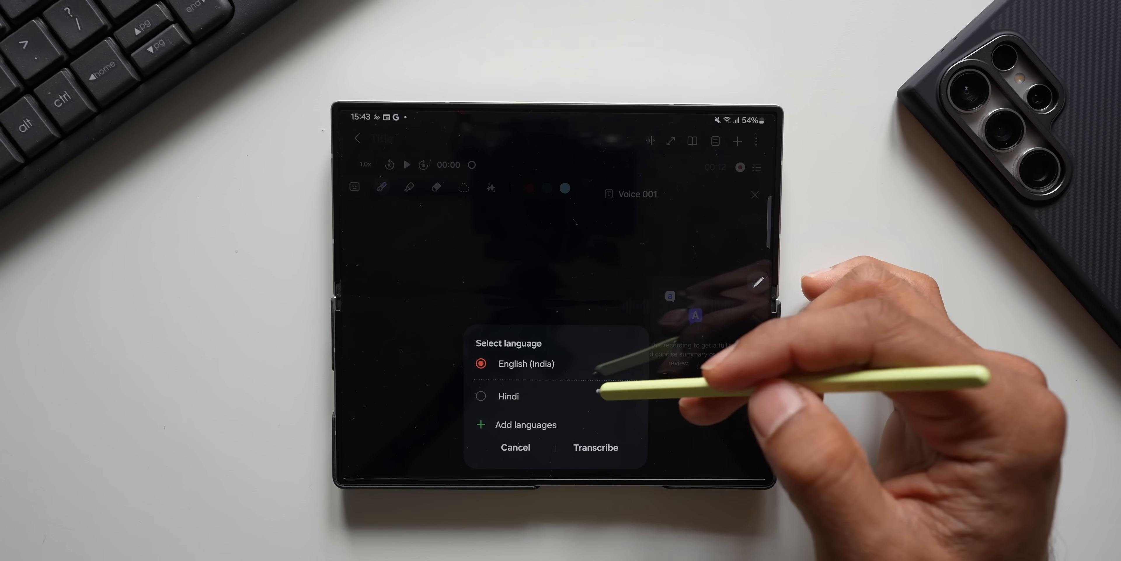
pyautogui.click(595, 447)
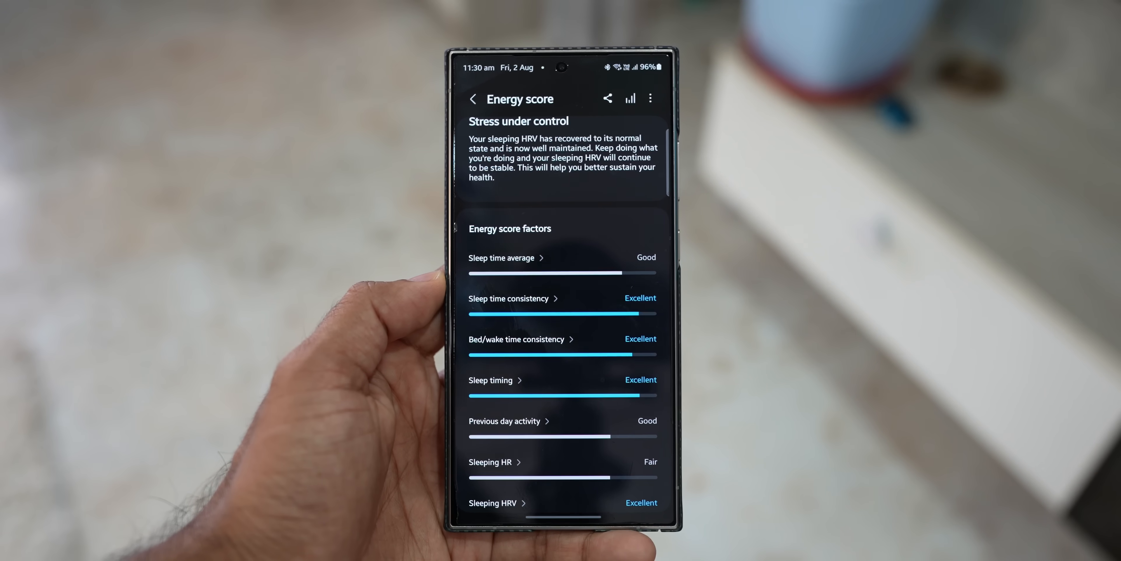
# Step: Scroll the Energy score screen down to the sleep and activity factor ratings
pyautogui.scroll(-3)
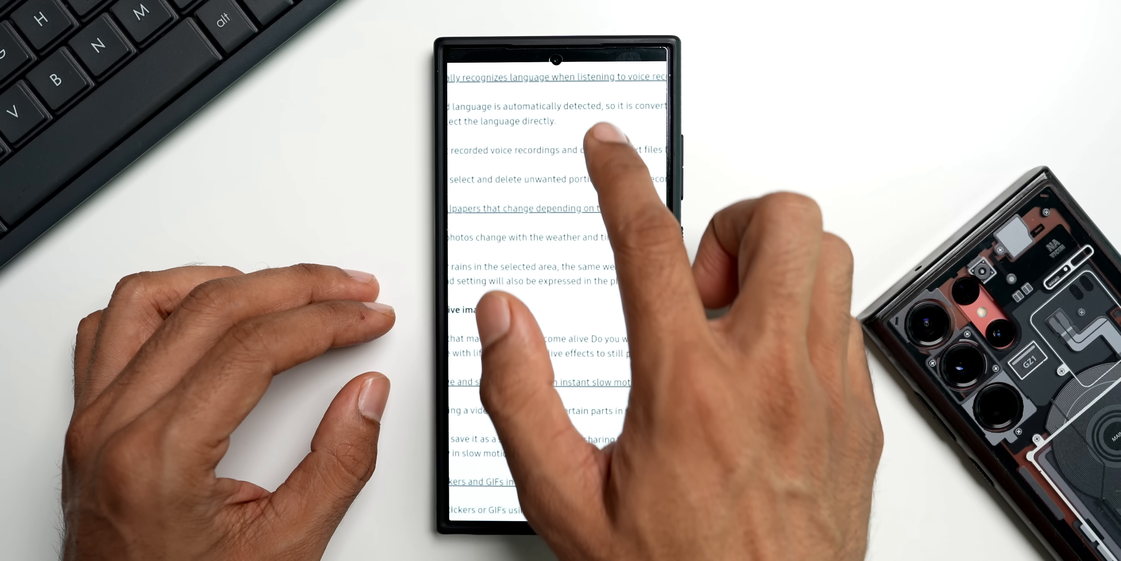
# Step: Scroll the changelog past Create creative images down to the healthy daily life section
pyautogui.scroll(3)
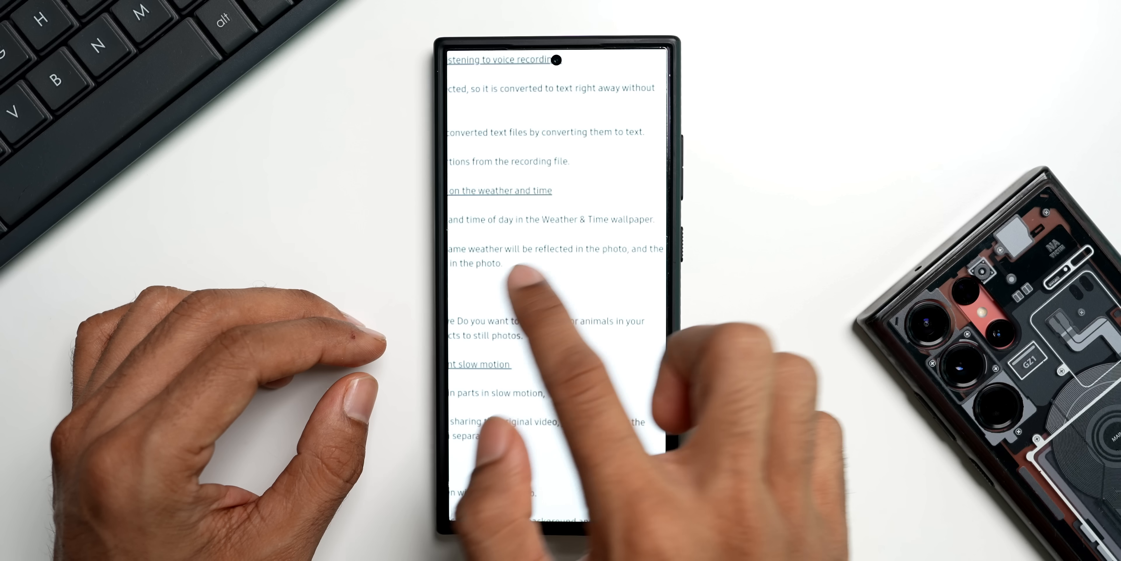
pyautogui.scroll(-3)
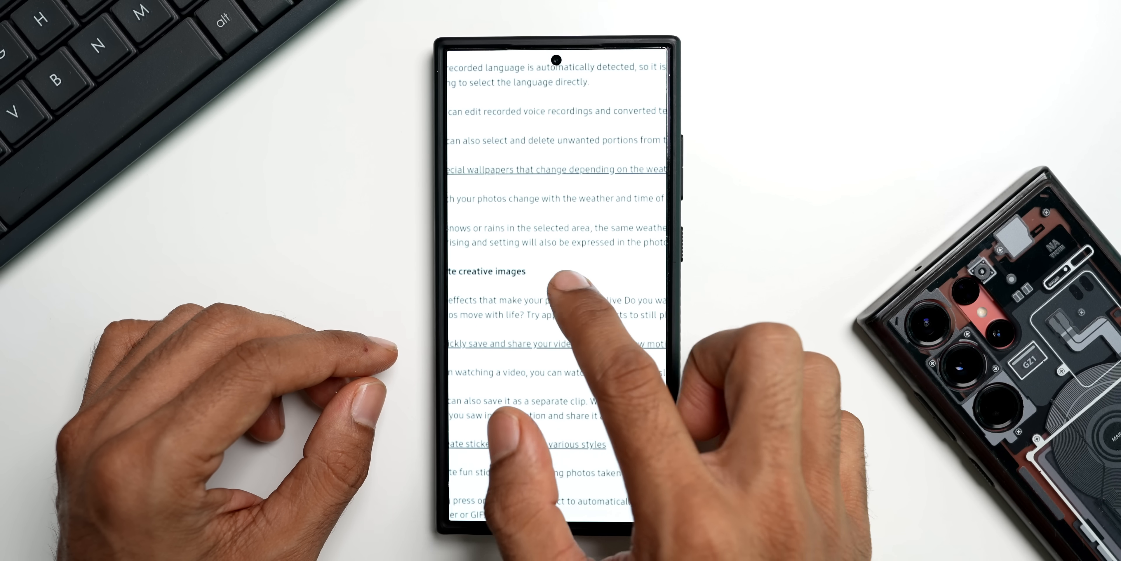
pyautogui.scroll(3)
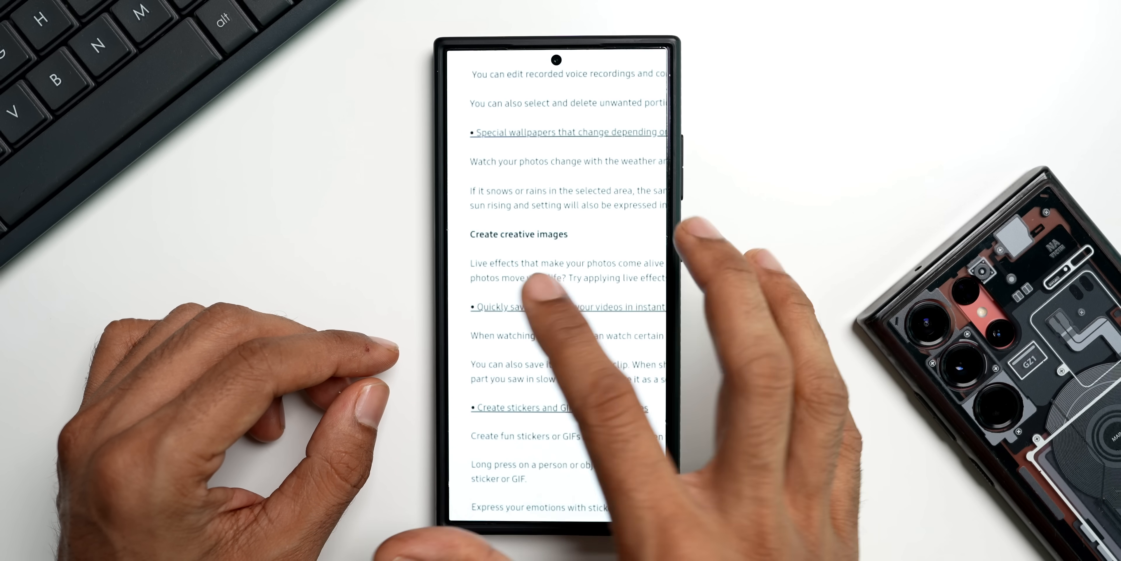
pyautogui.scroll(3)
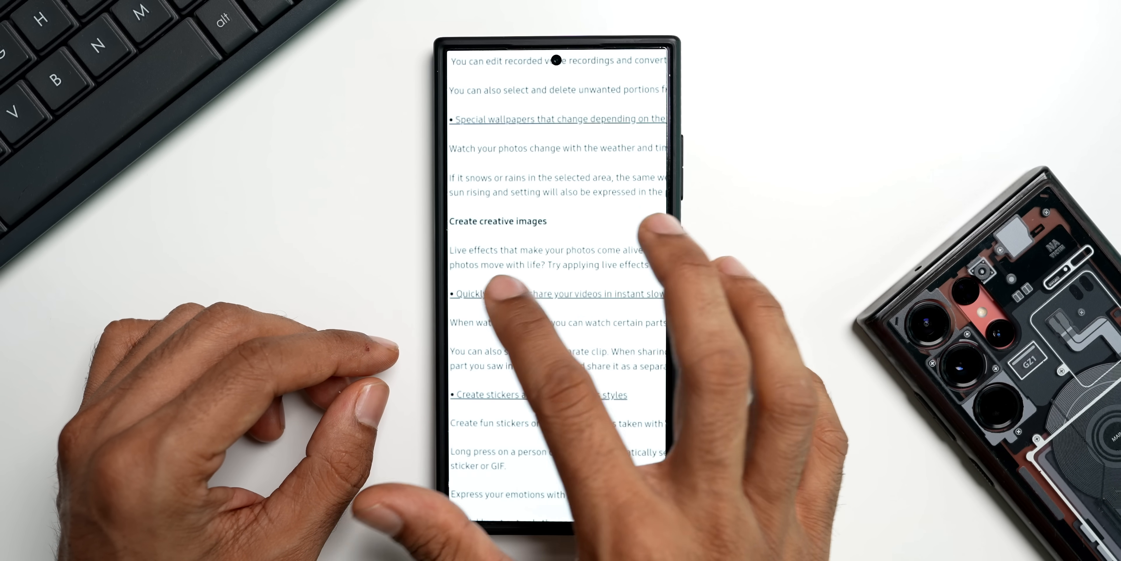
pyautogui.hscroll(3)
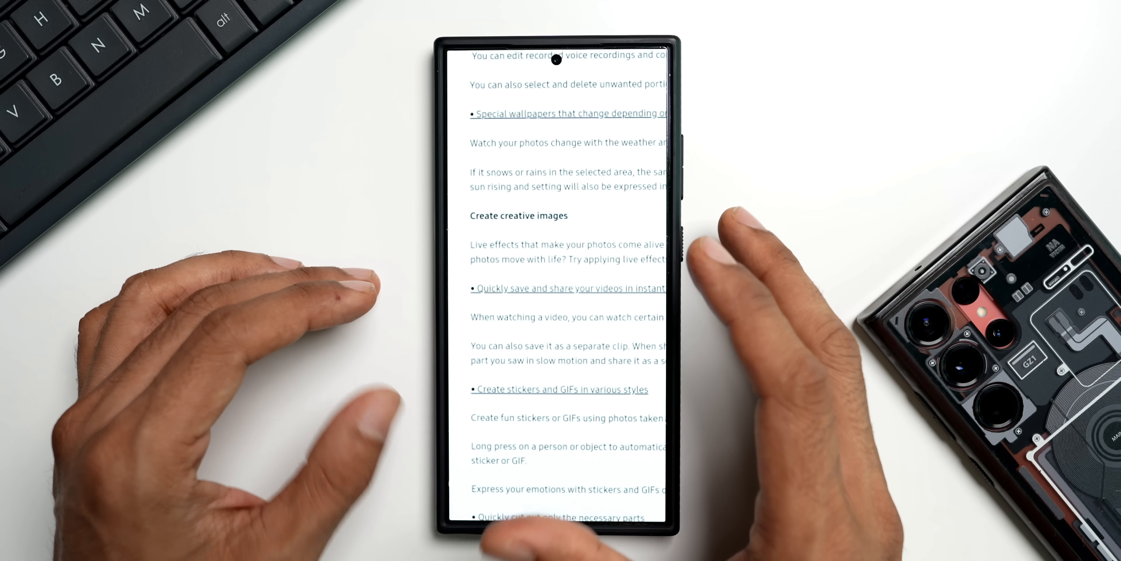
pyautogui.scroll(3)
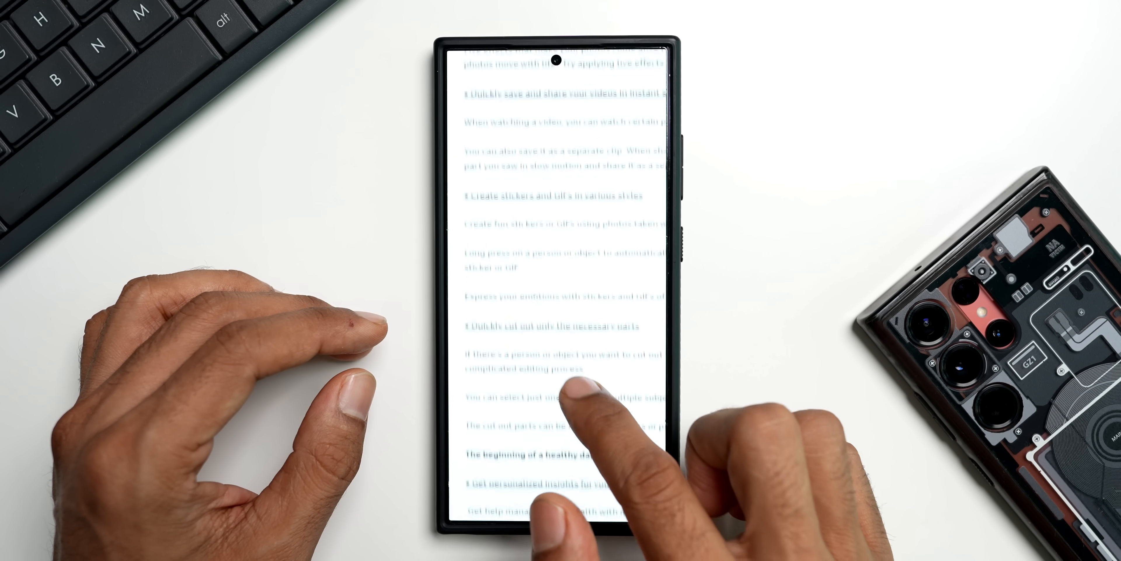
pyautogui.scroll(3)
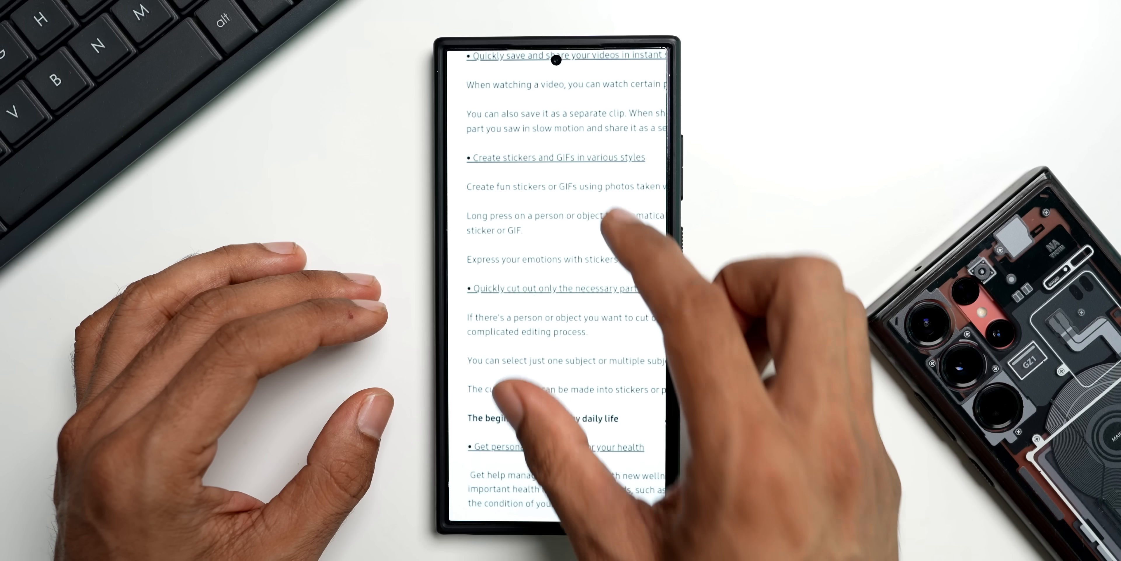